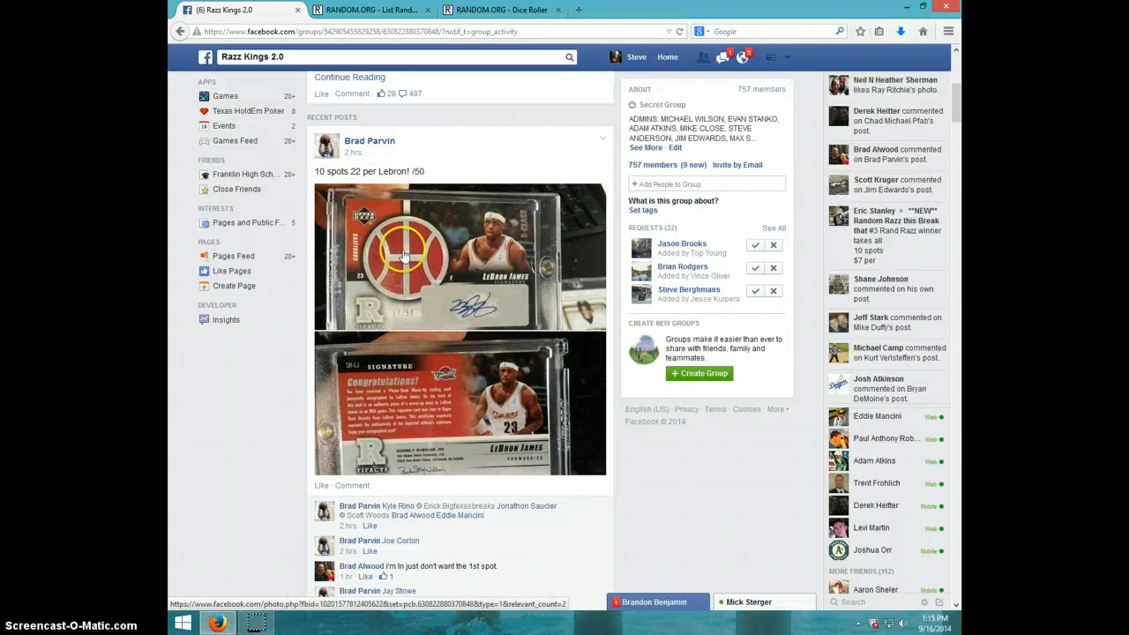
mouse_move(464, 344)
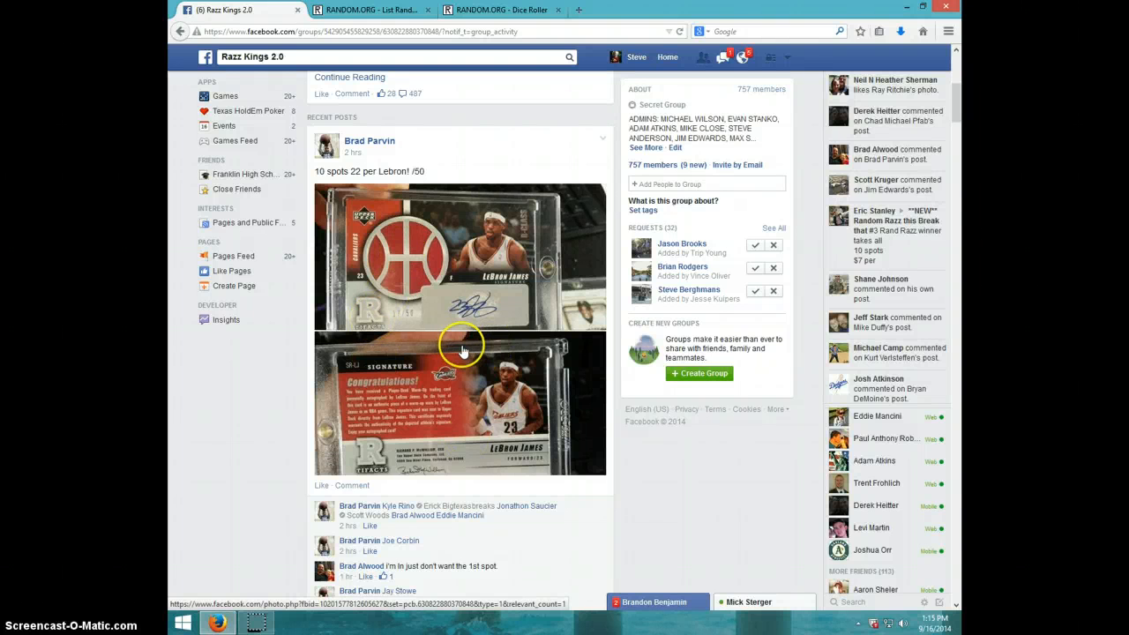
- Post a LIVE comment at the end of the raffle thread and show the current time
scroll(down, 3)
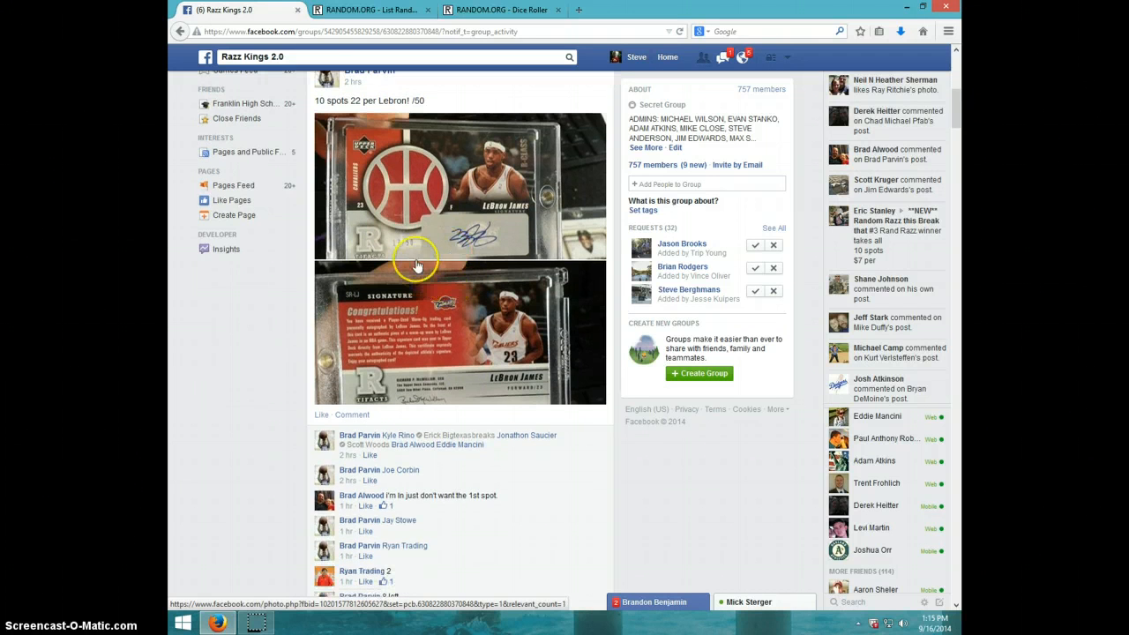
scroll(down, 3)
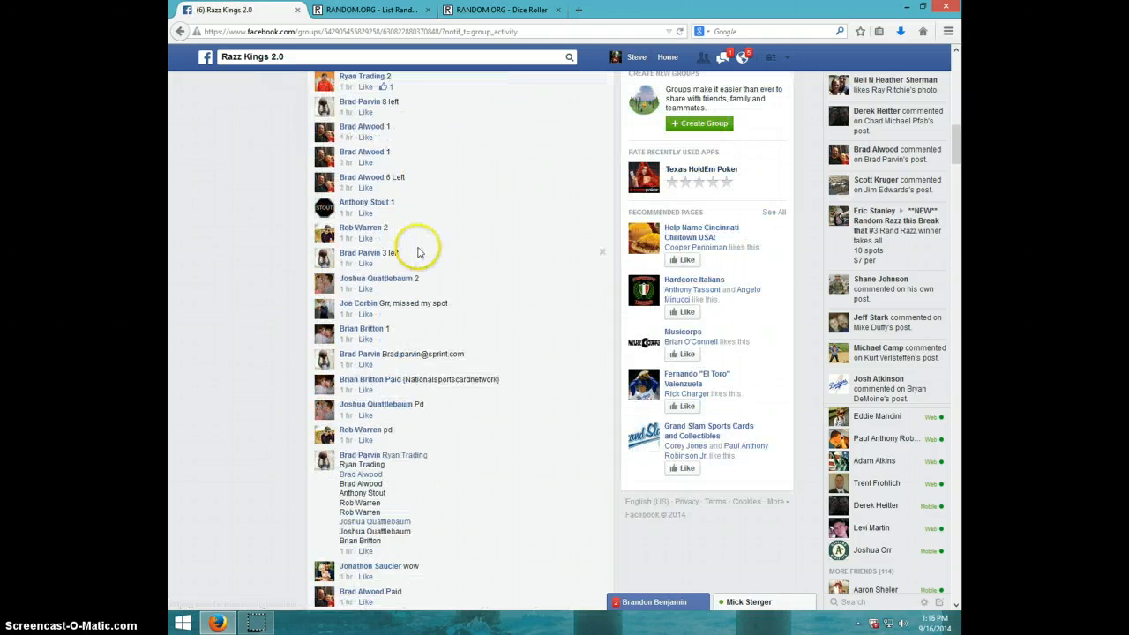
scroll(down, 3)
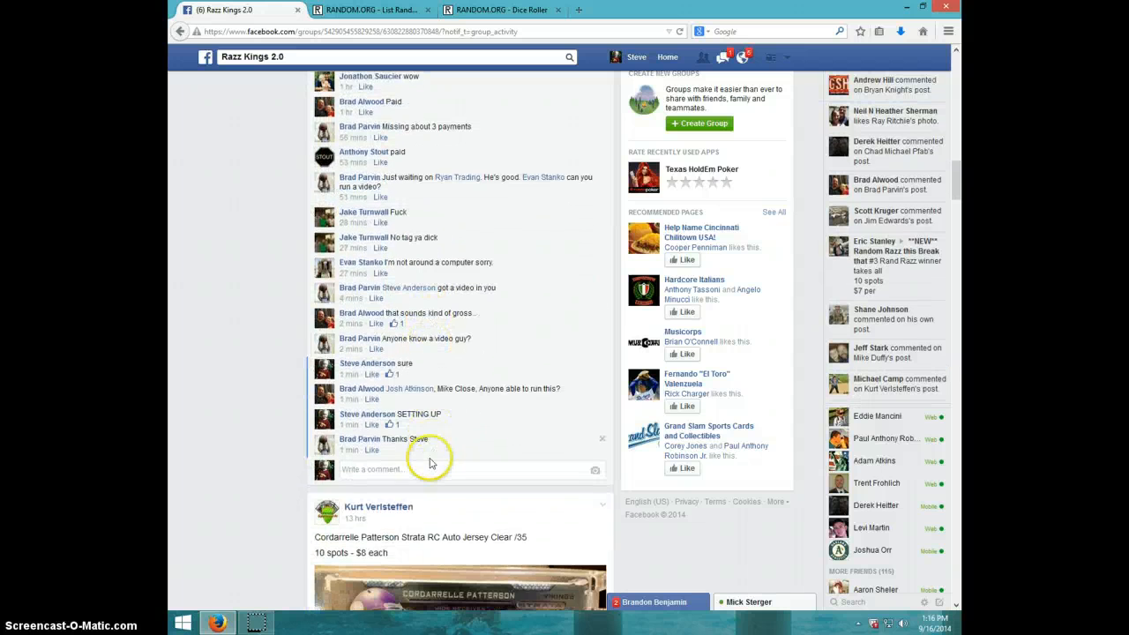
scroll(down, 3)
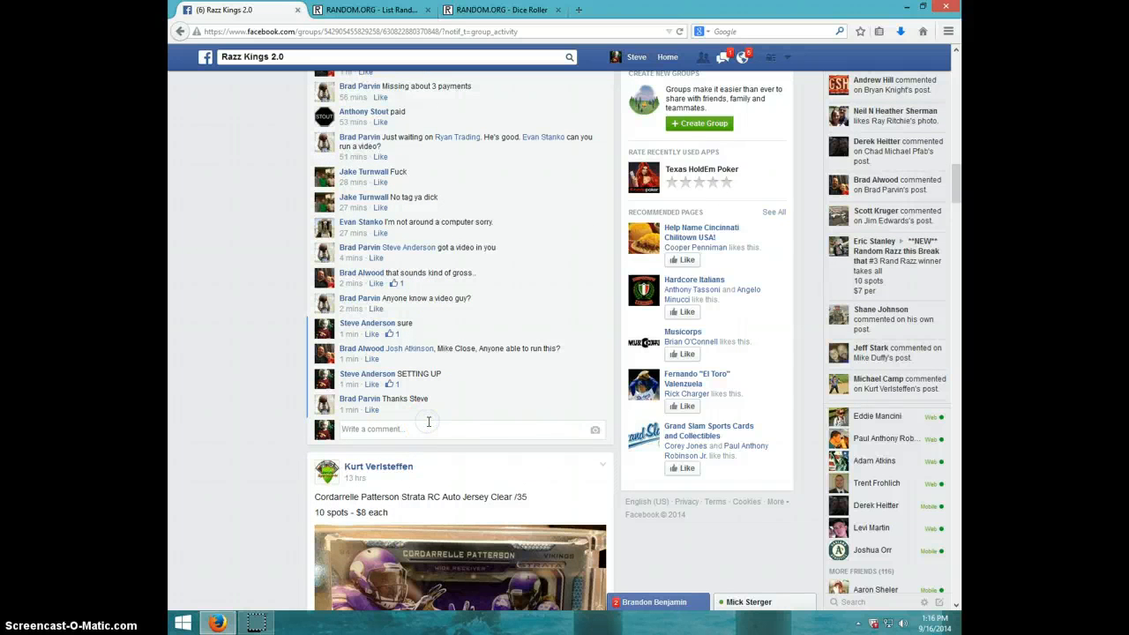
text(LIVE)
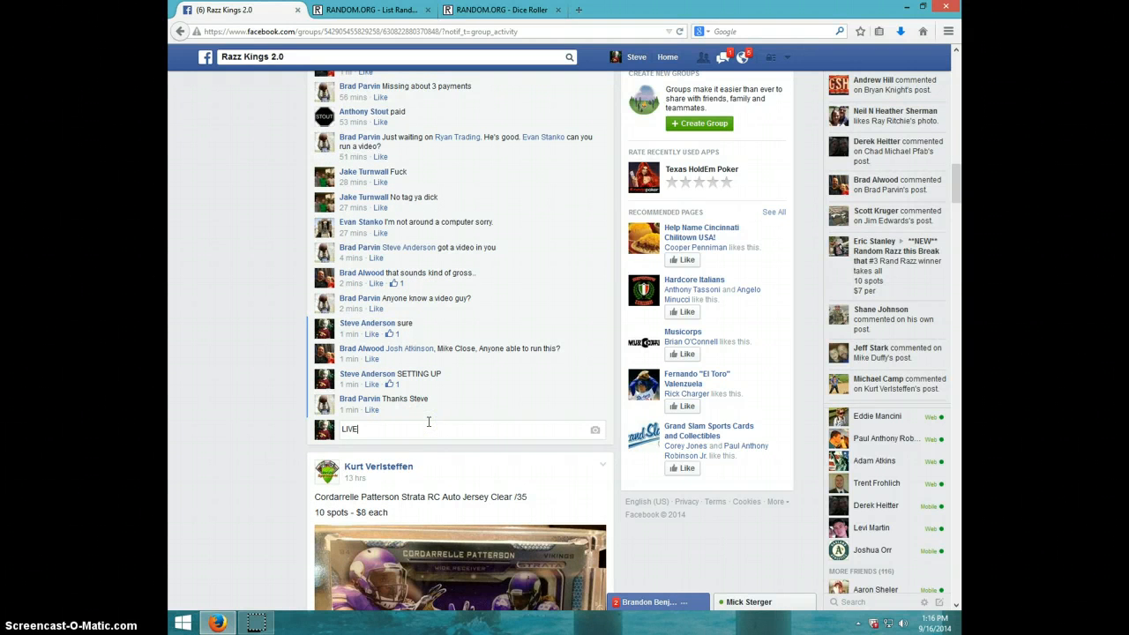
key(enter)
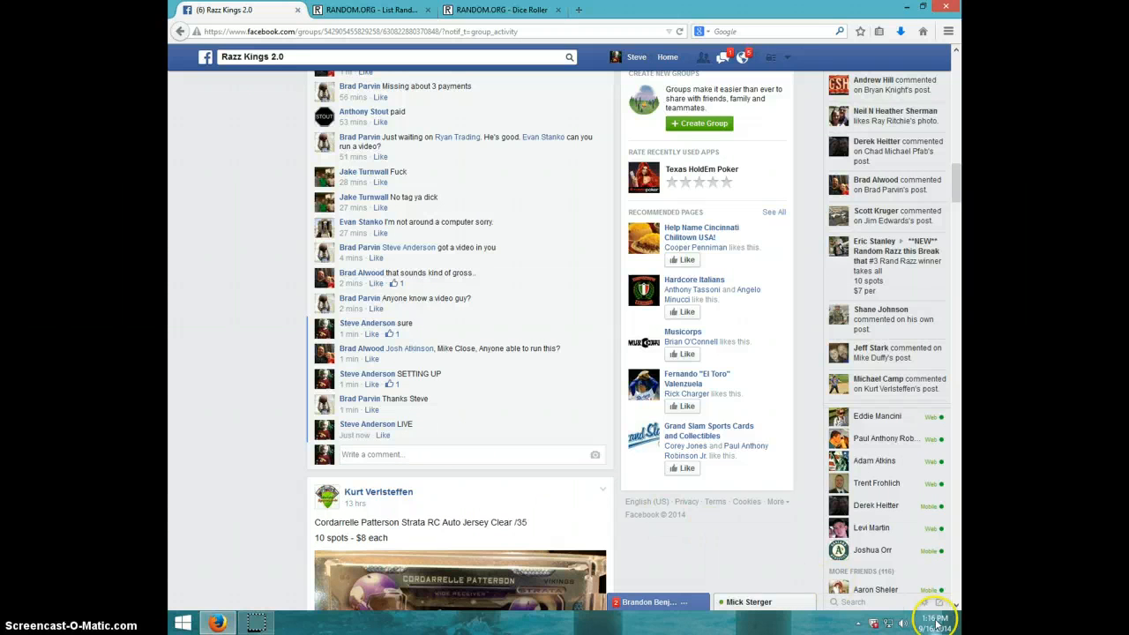
click(935, 620)
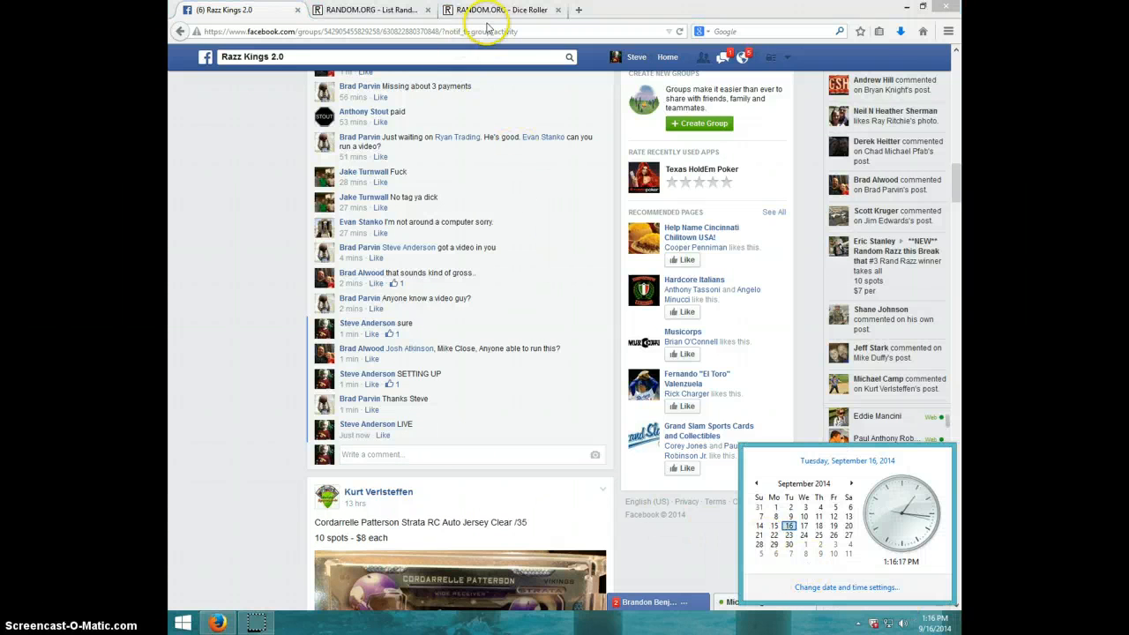
- Show the RANDOM.ORG List Randomizer holding the ten entrant names, then show the current time
click(499, 9)
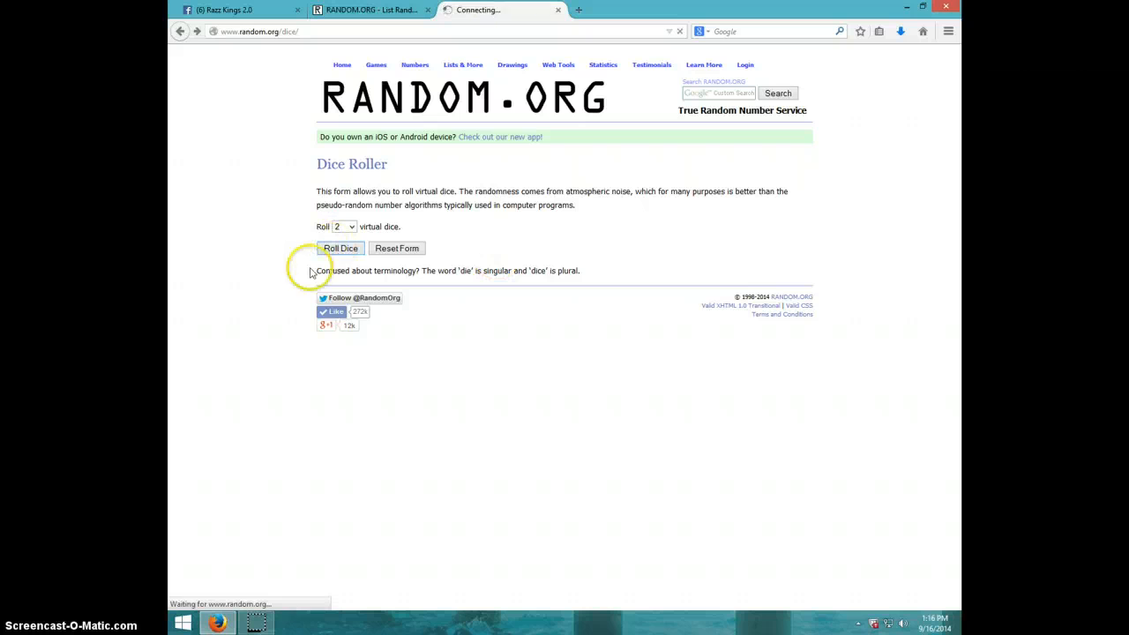
click(339, 248)
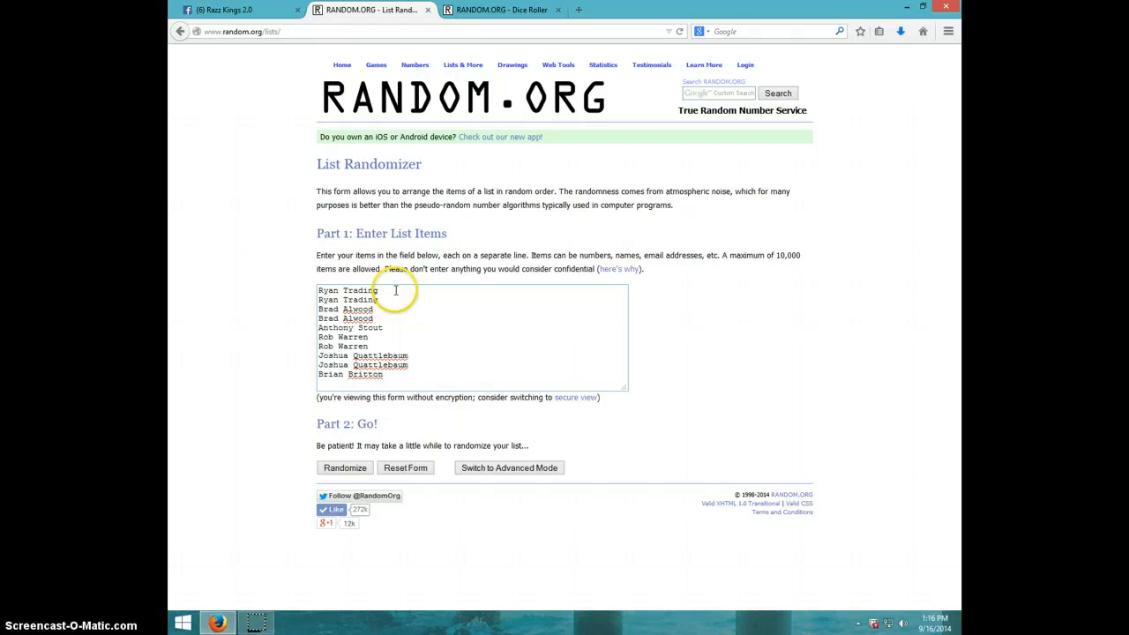
mouse_move(353, 331)
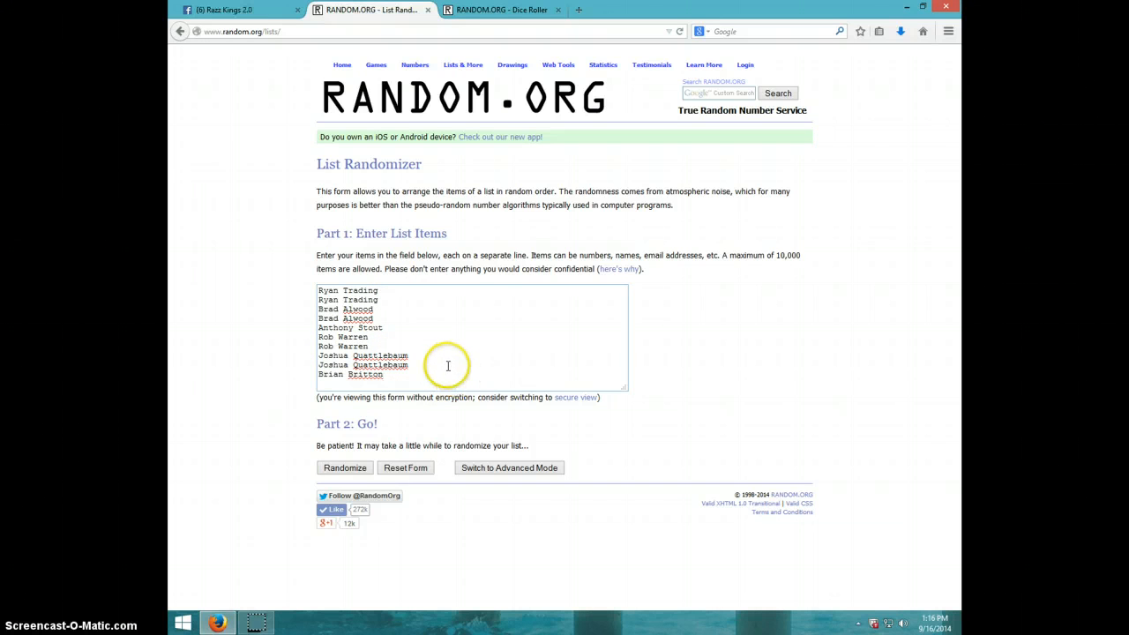
click(501, 10)
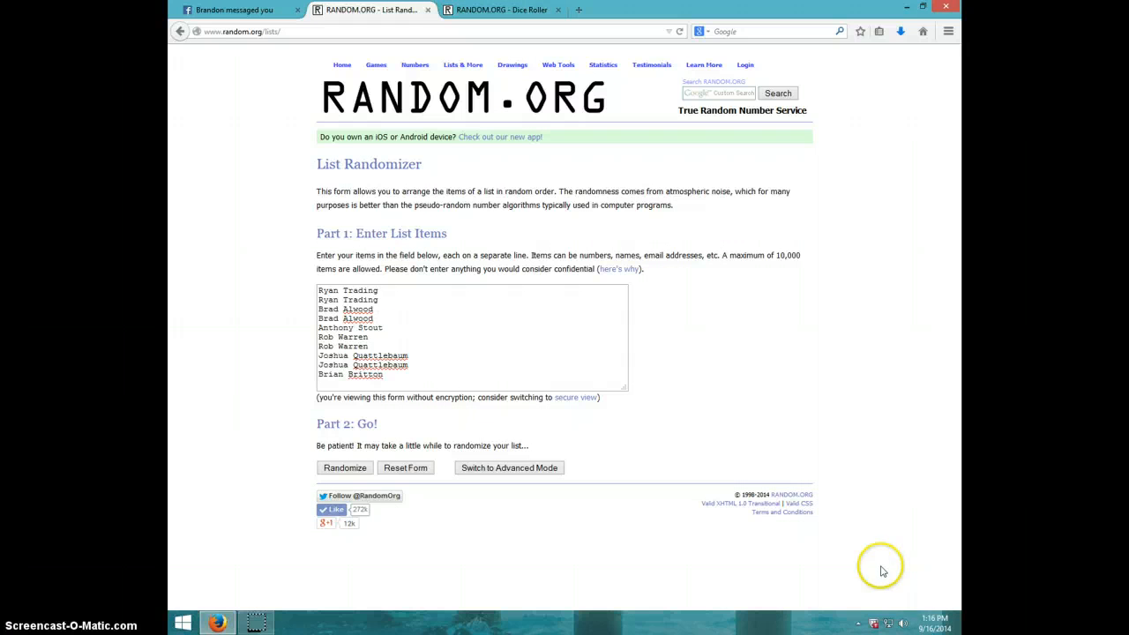
click(934, 624)
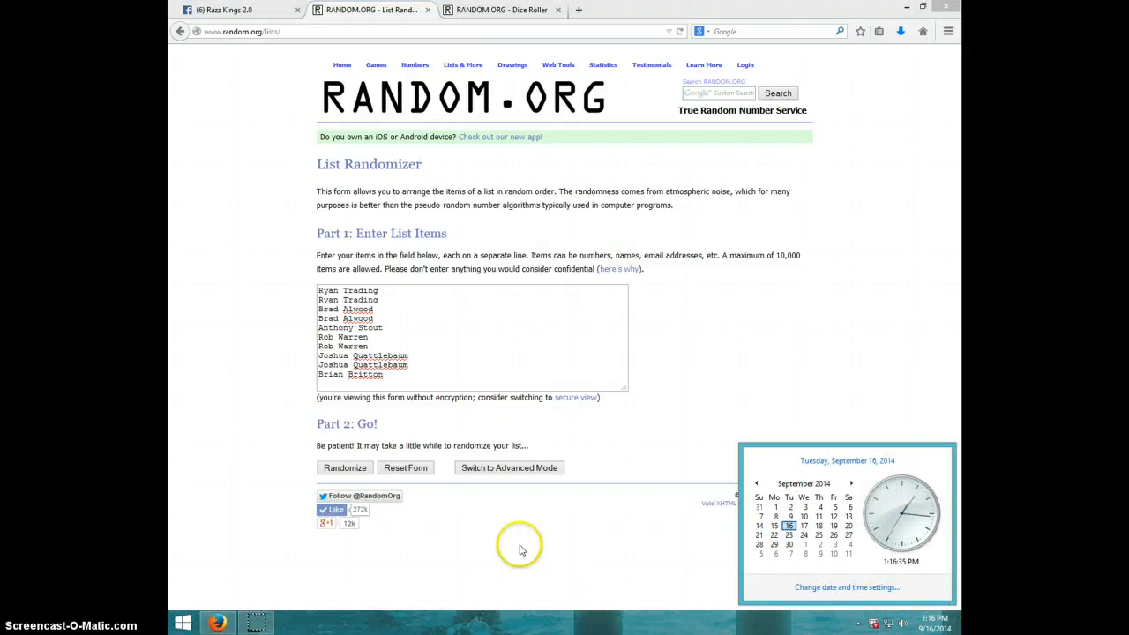
click(344, 467)
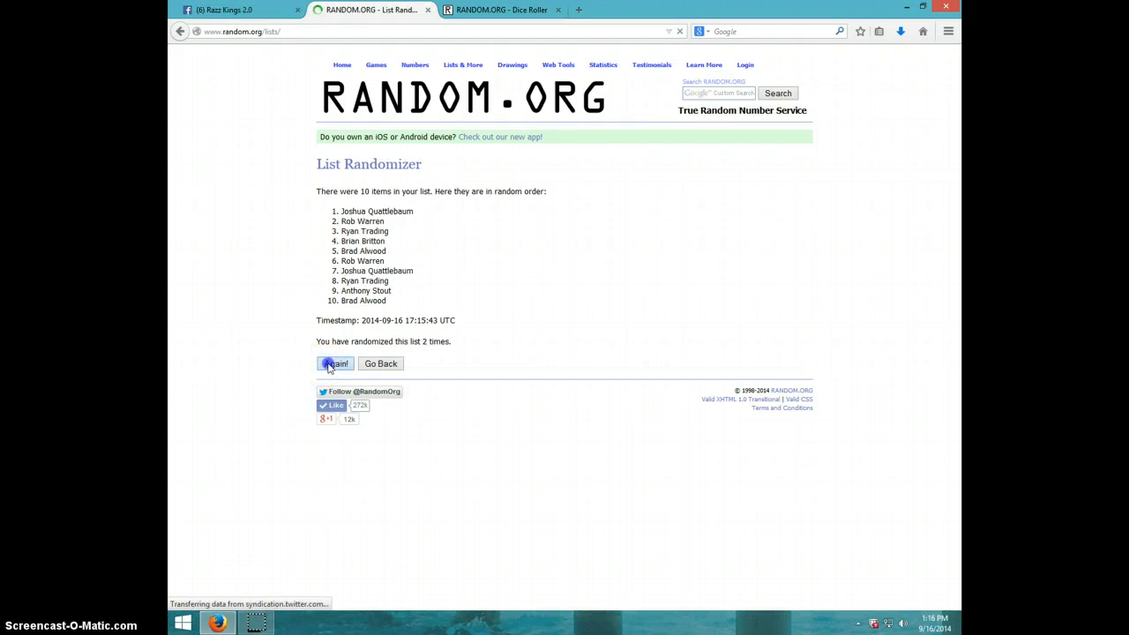
click(335, 363)
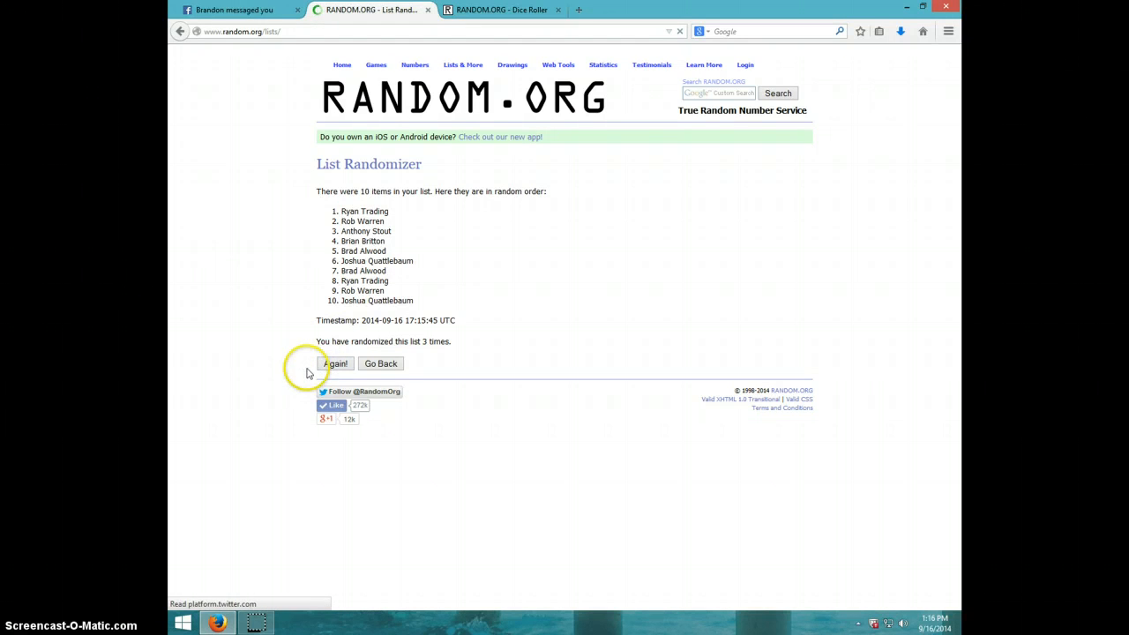
click(335, 364)
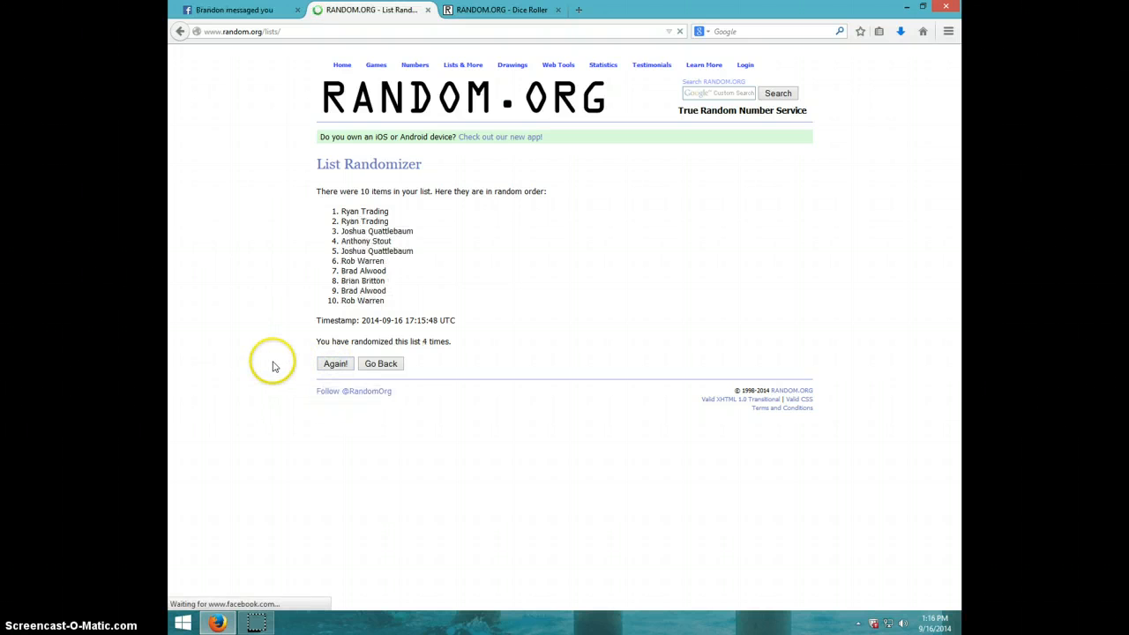
click(335, 363)
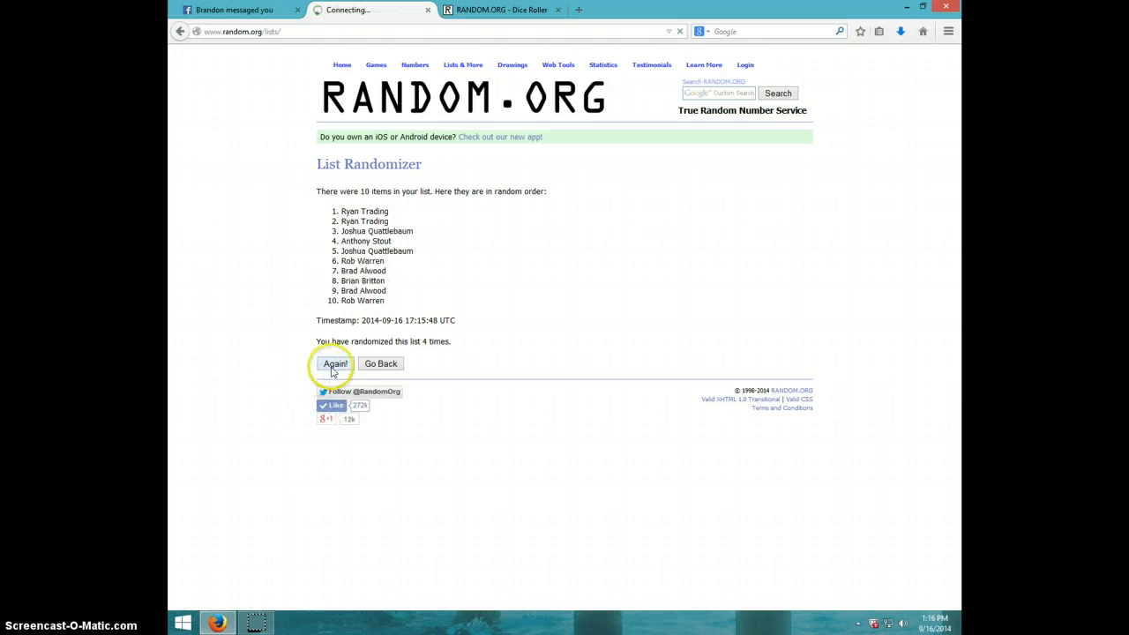
click(336, 363)
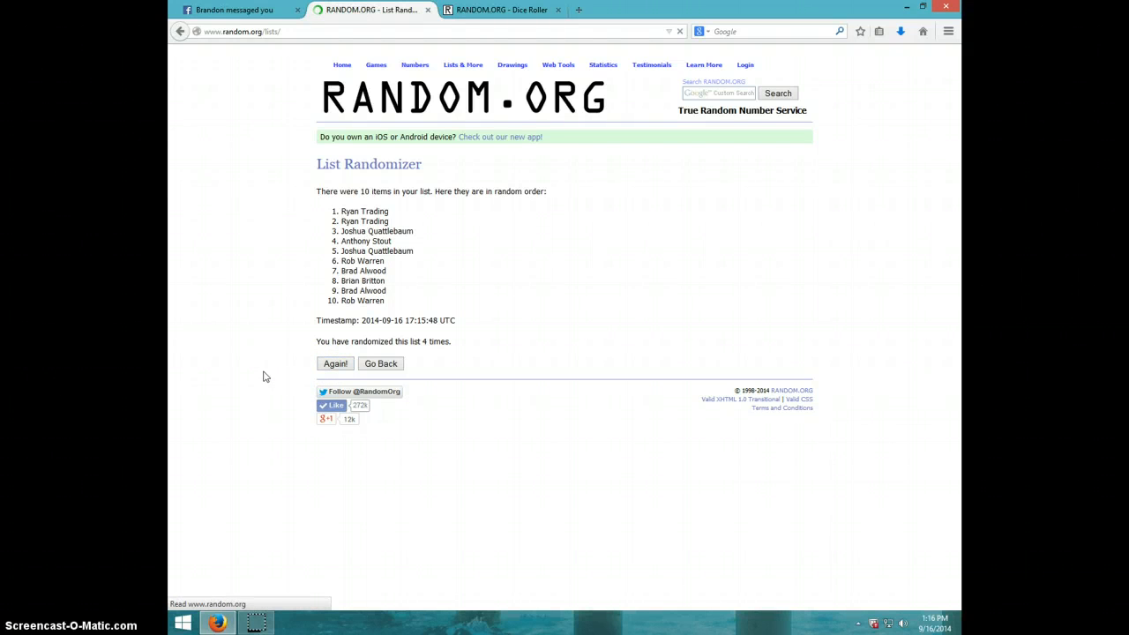
click(335, 364)
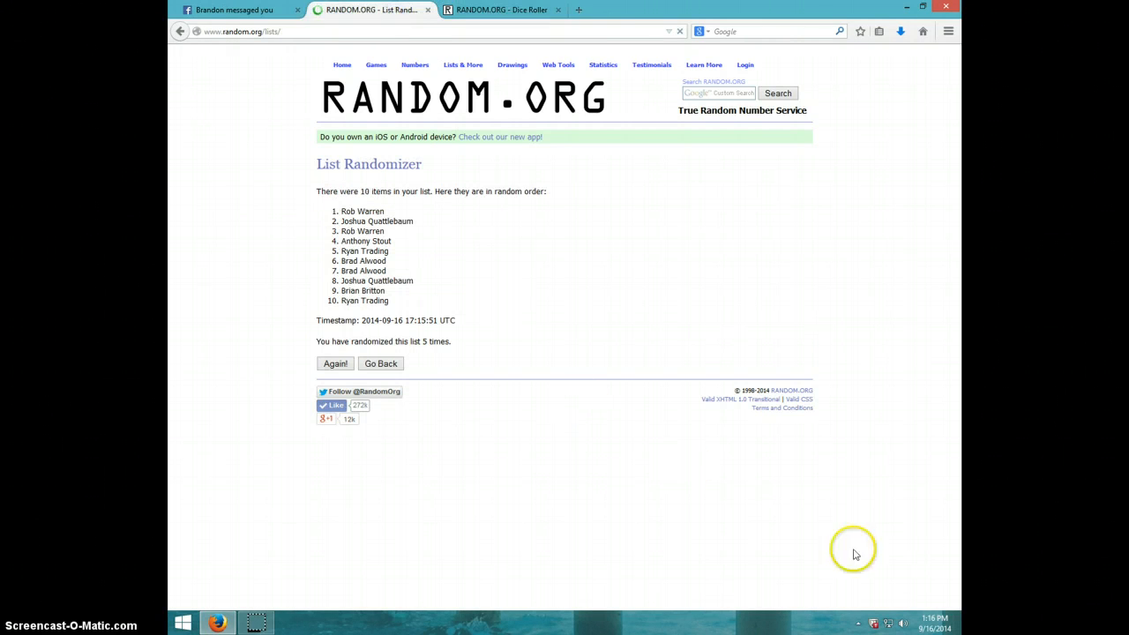
click(934, 623)
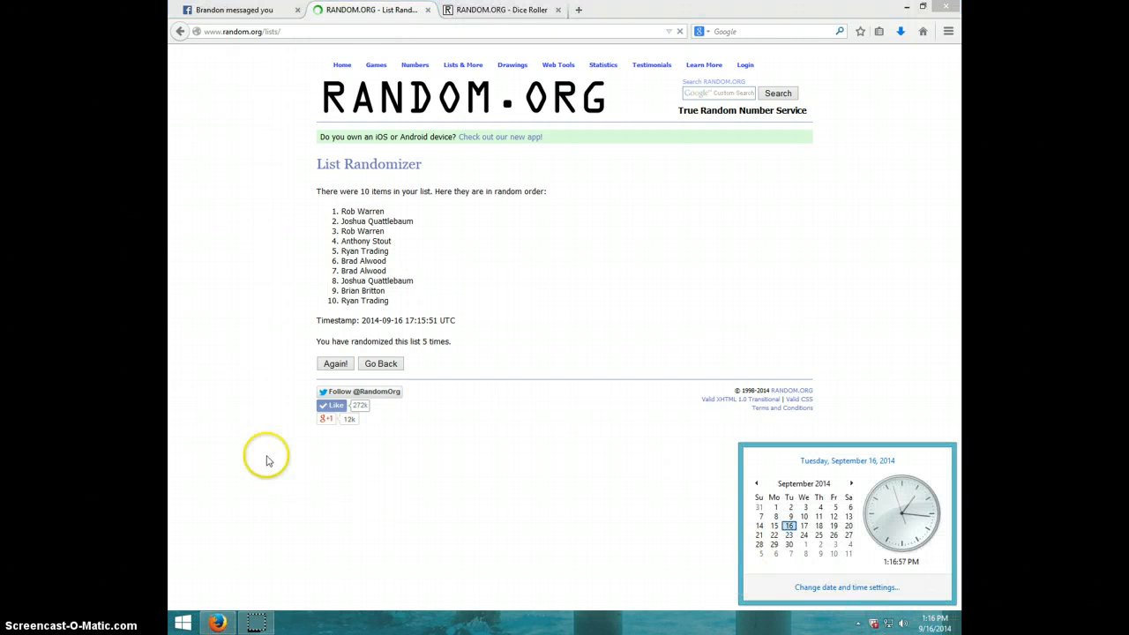
click(335, 363)
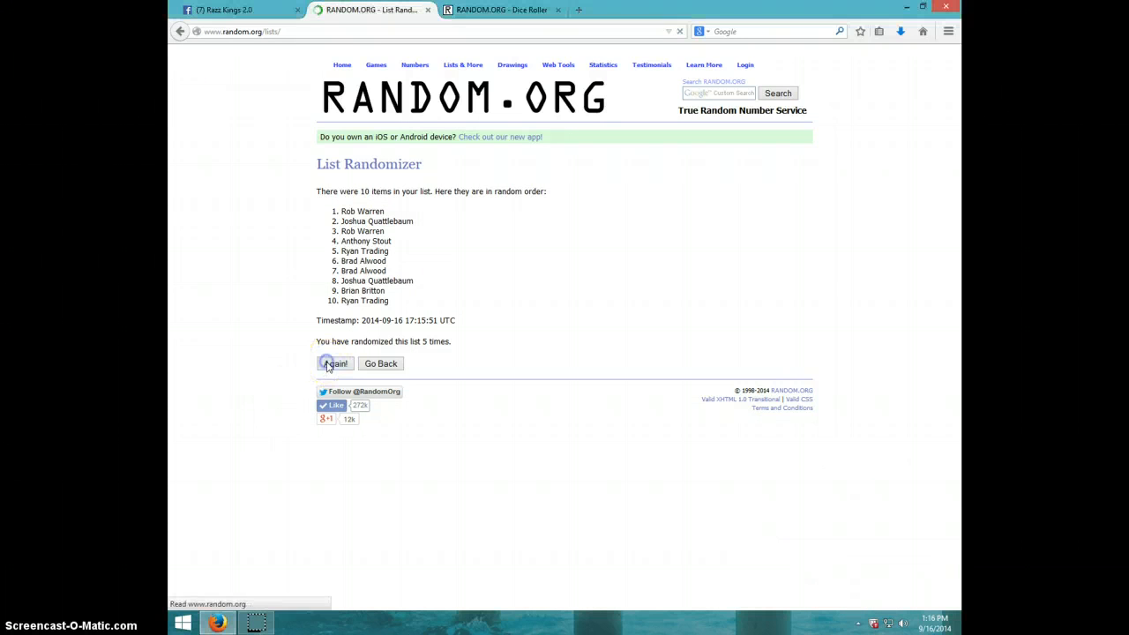
click(335, 364)
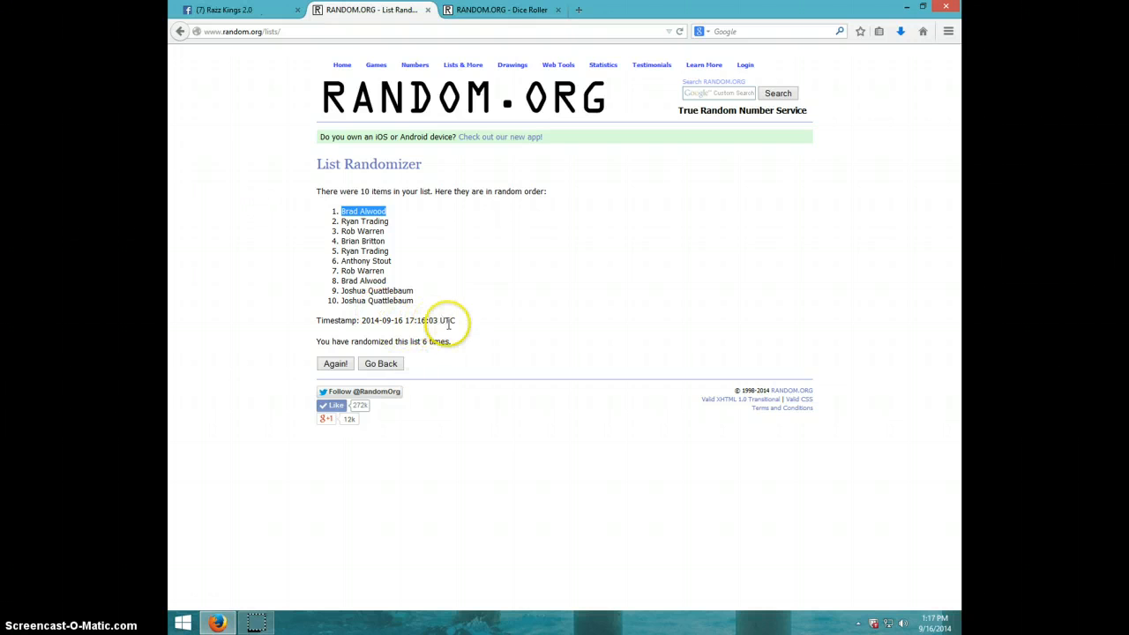
click(501, 10)
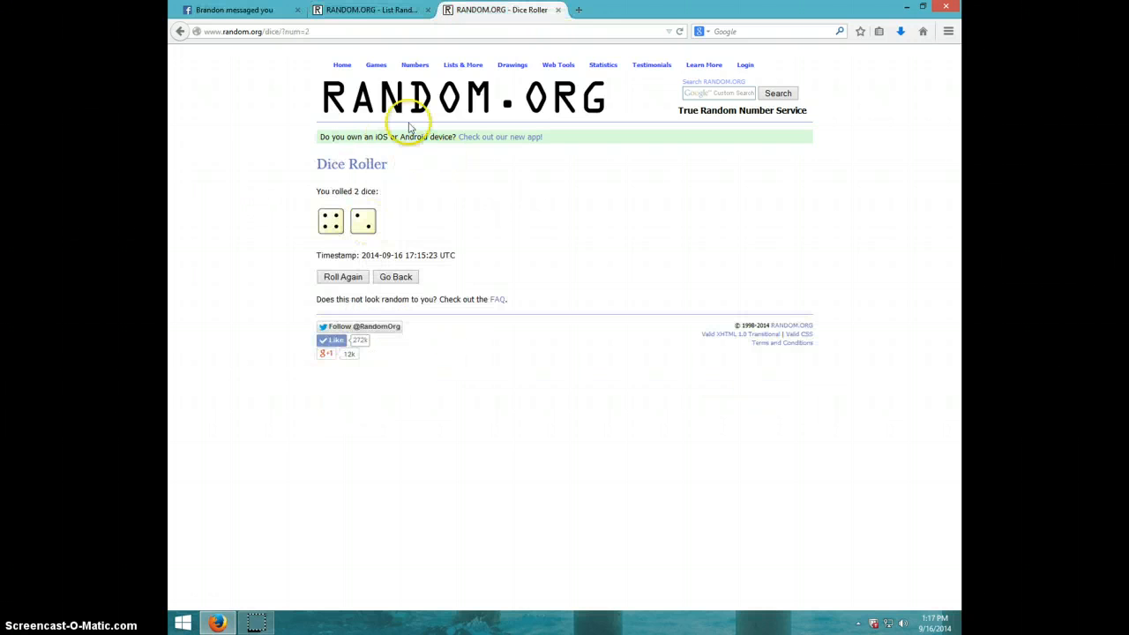
click(370, 10)
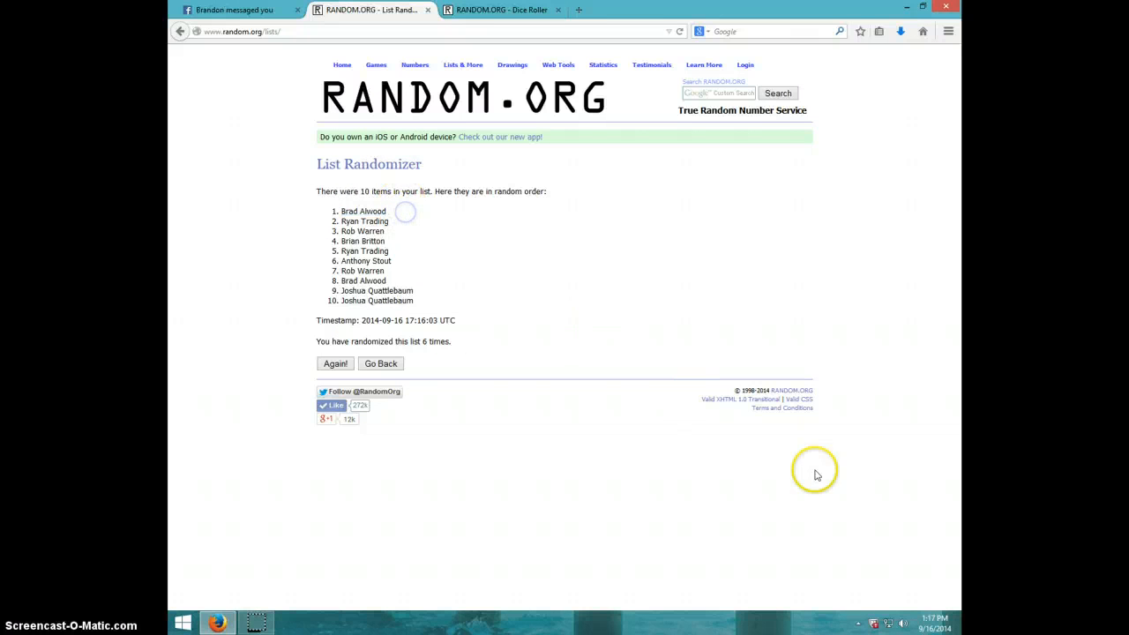
click(933, 627)
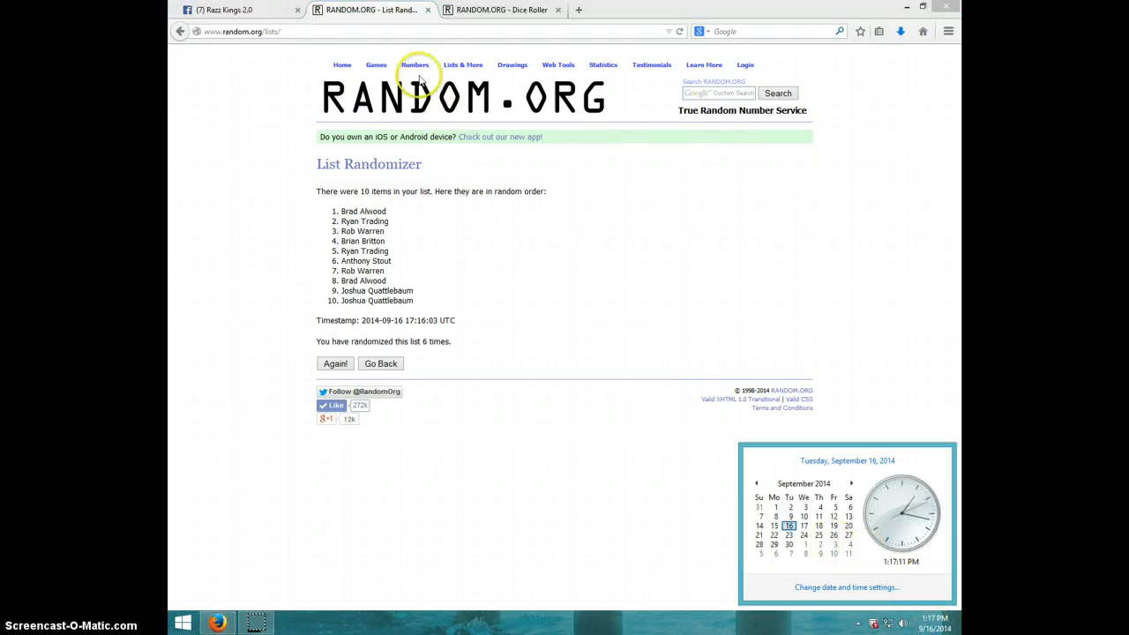
click(230, 10)
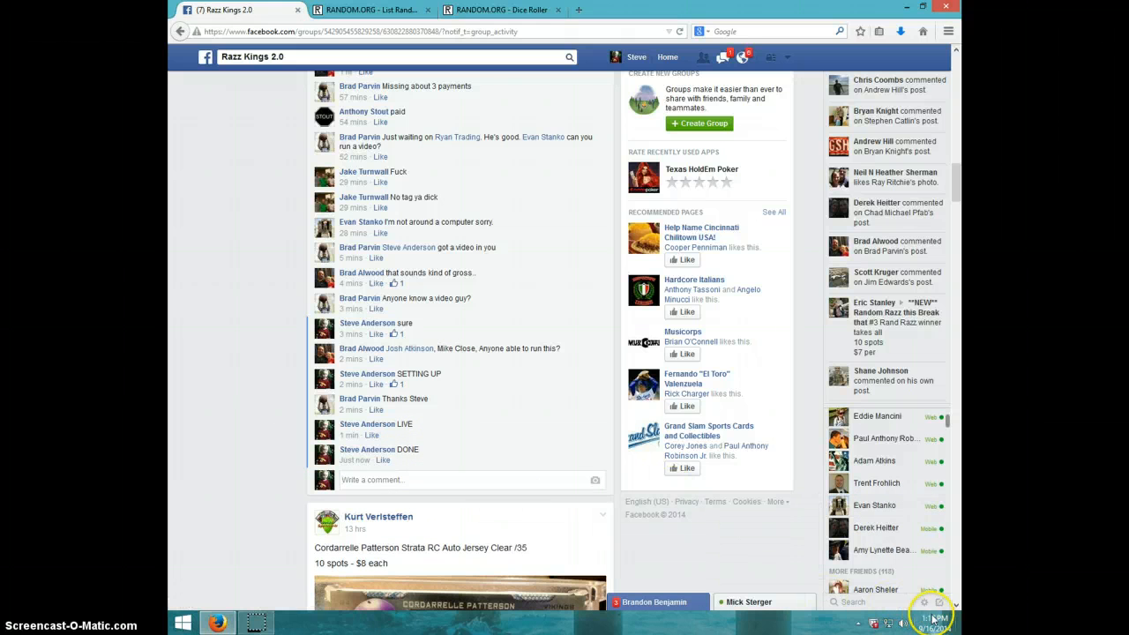
- Show the current date and time beside the thread ending with the DONE comment
click(927, 615)
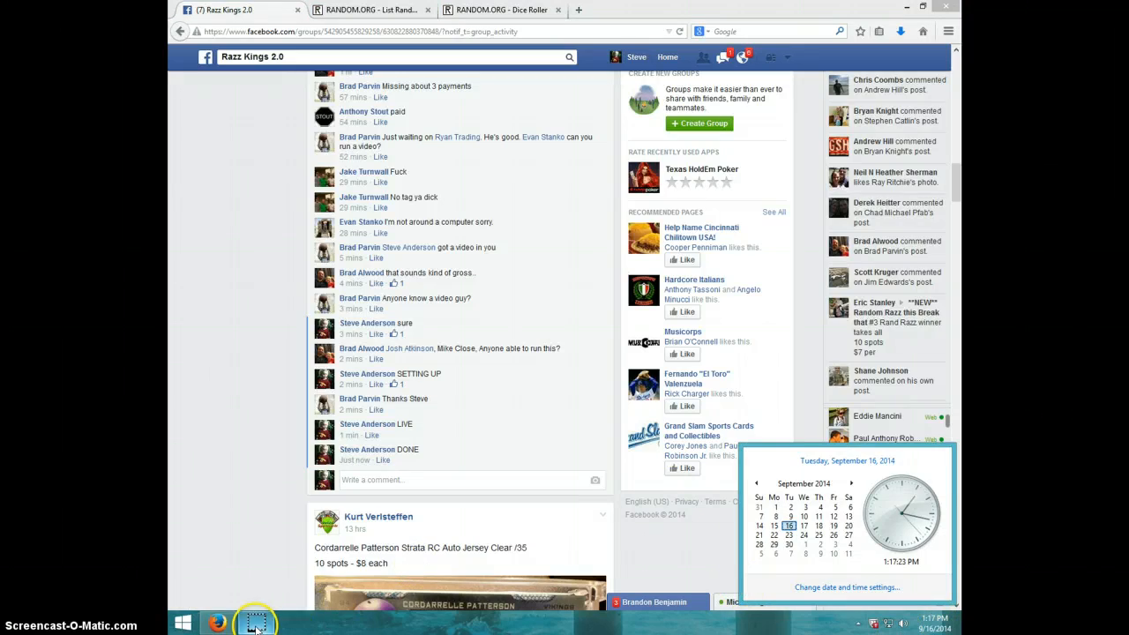